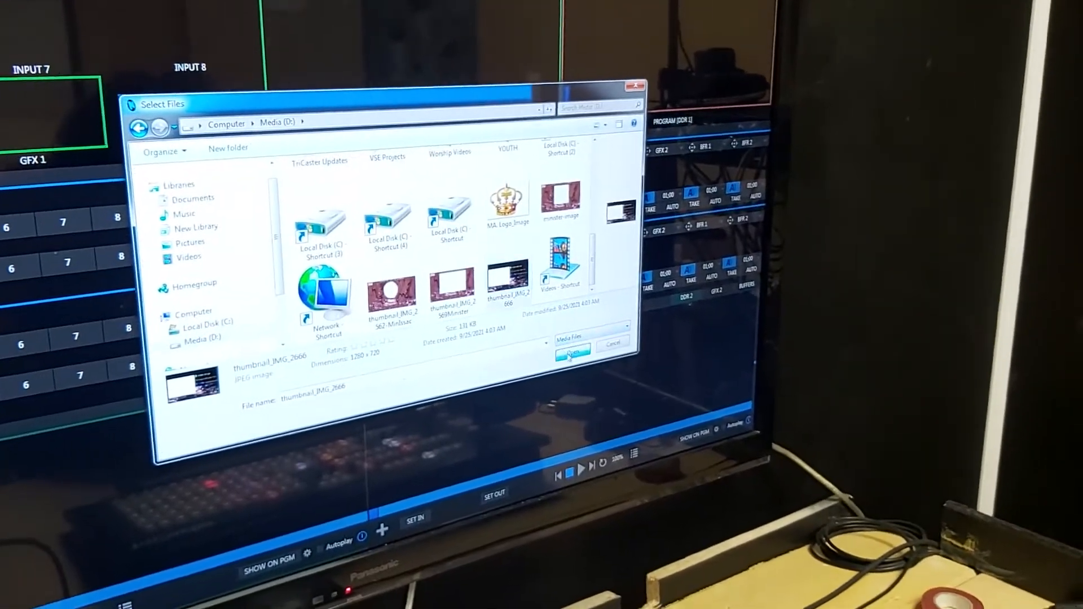
Load the image thumbnail_IMG_2666 from the Media (D:) drive as the chosen media file.
click(571, 350)
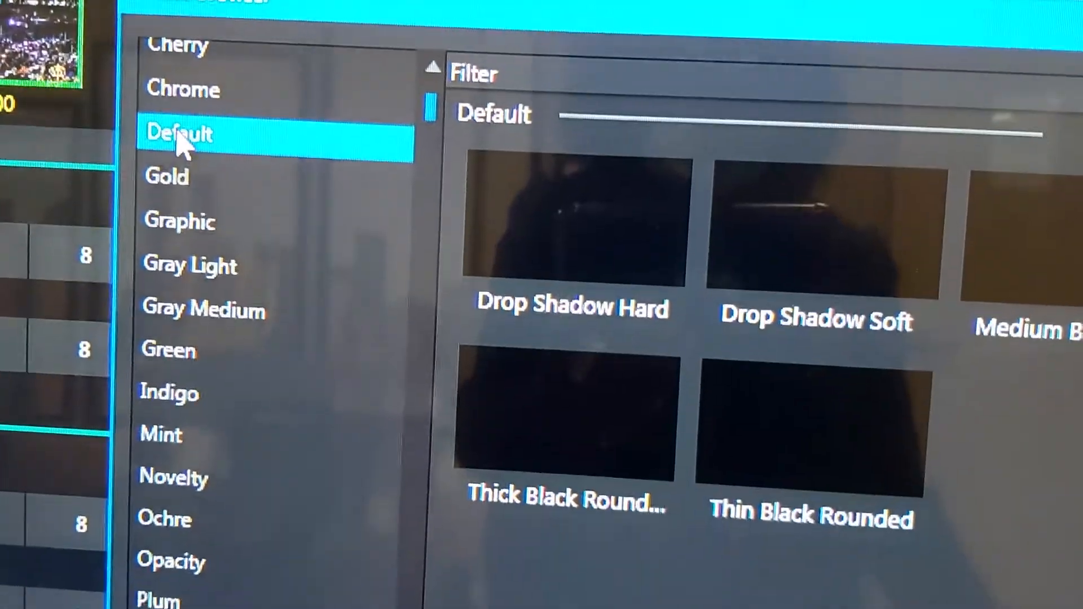
Show the Default category of border effects, with Drop Shadow Soft and Thin Black Rounded presets.
click(183, 93)
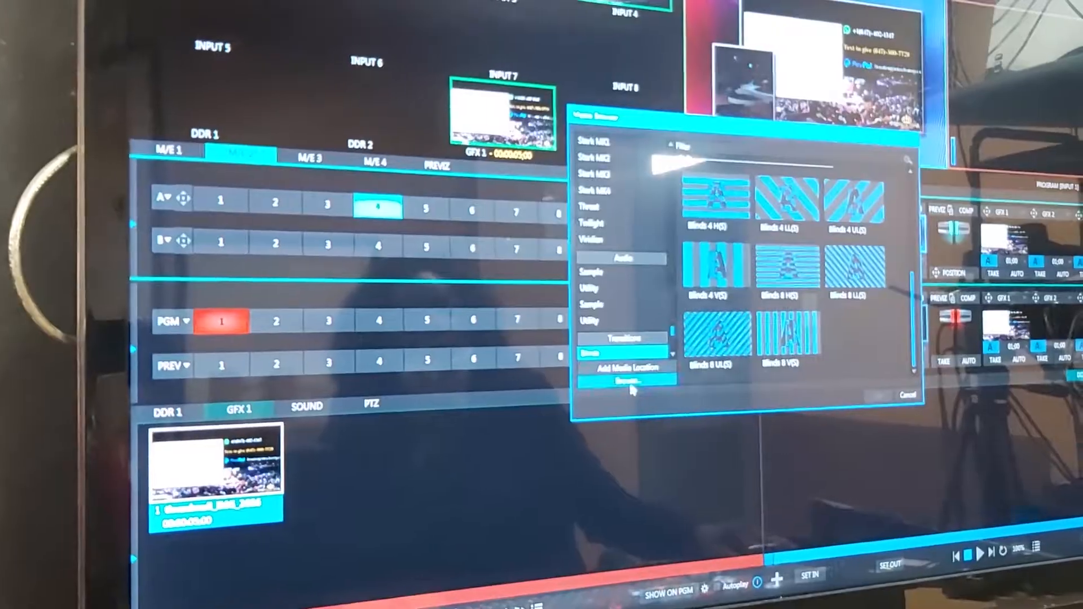
Start browsing the computer for another media file, landing on the Pictures library.
click(632, 376)
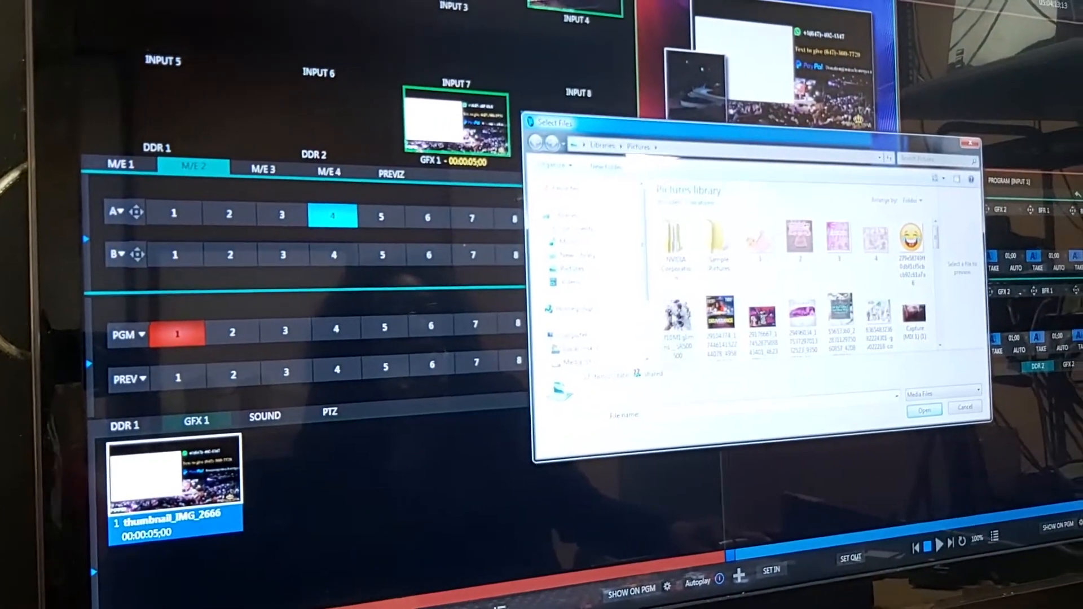